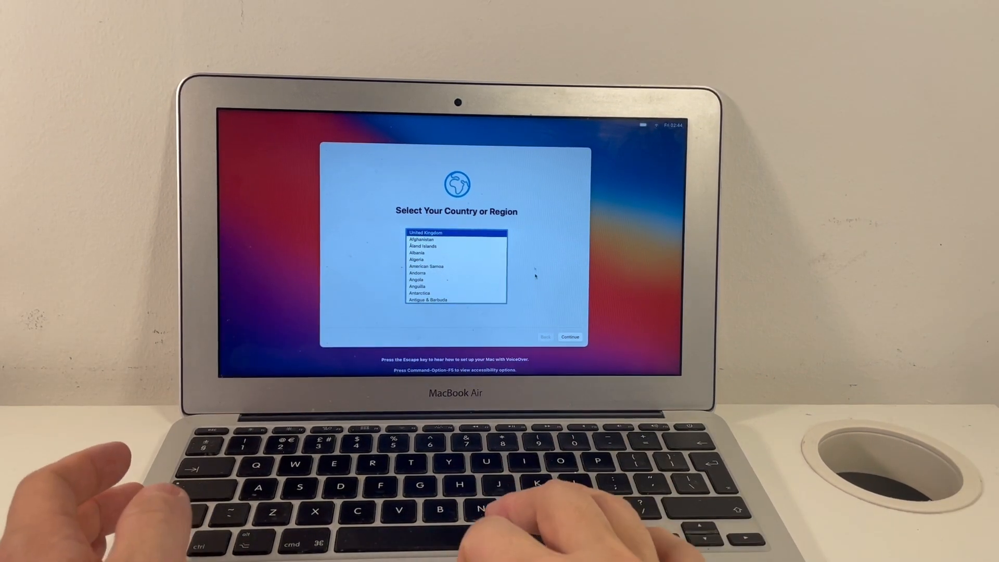
Run Blackmagic Disk Speed Test's write and read benchmark on the new TAIFAST SSD.
click(568, 336)
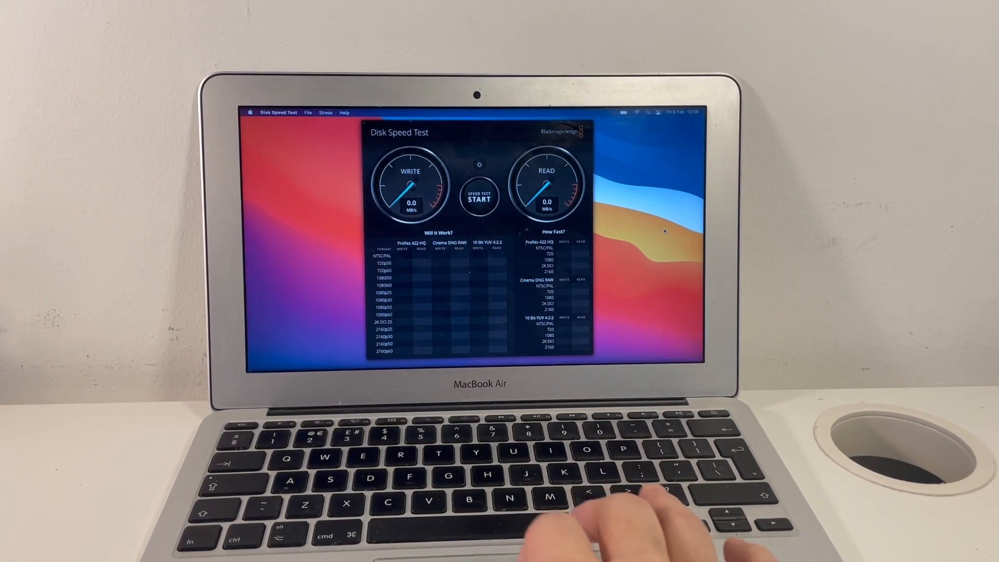
click(478, 197)
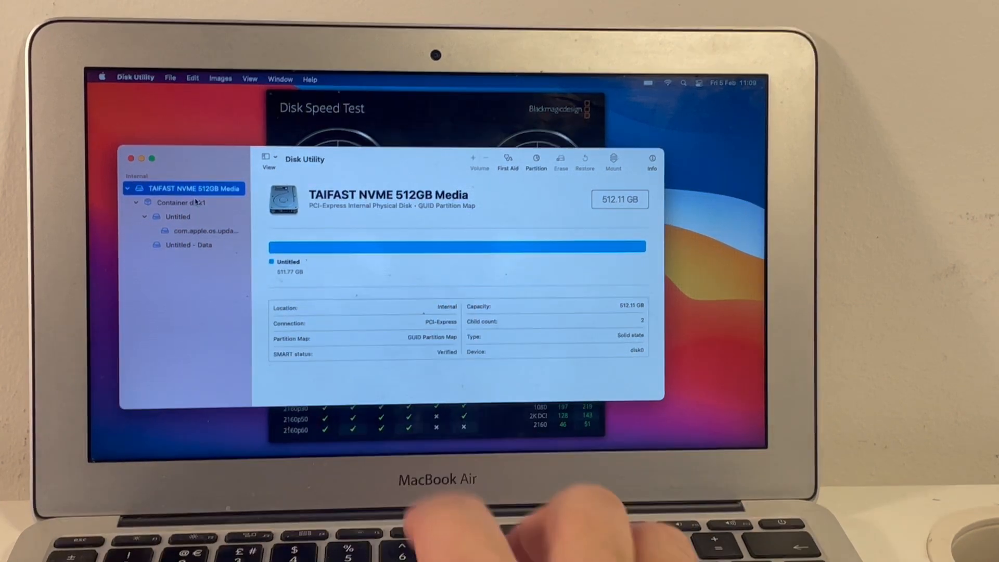
click(178, 215)
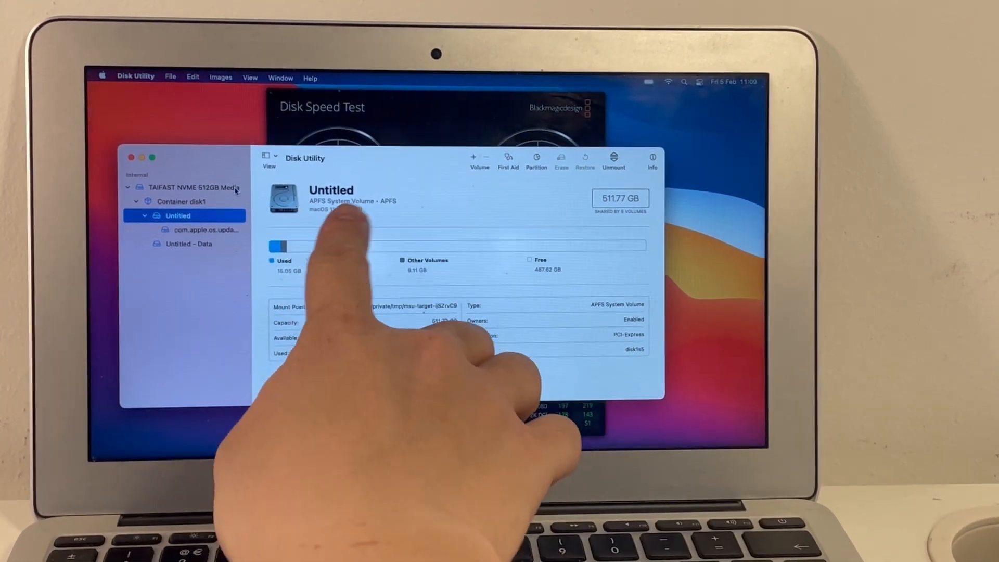
click(206, 230)
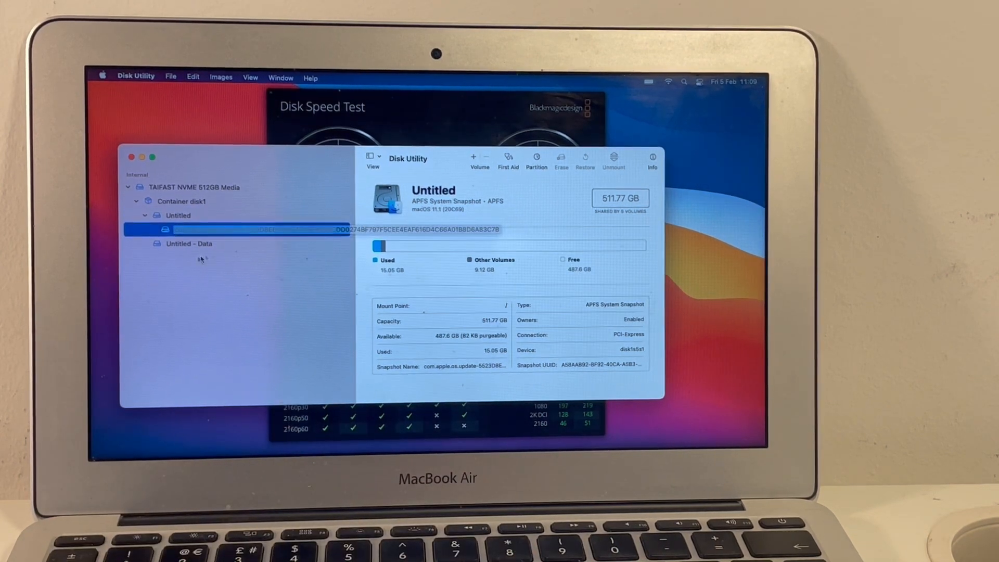
click(189, 243)
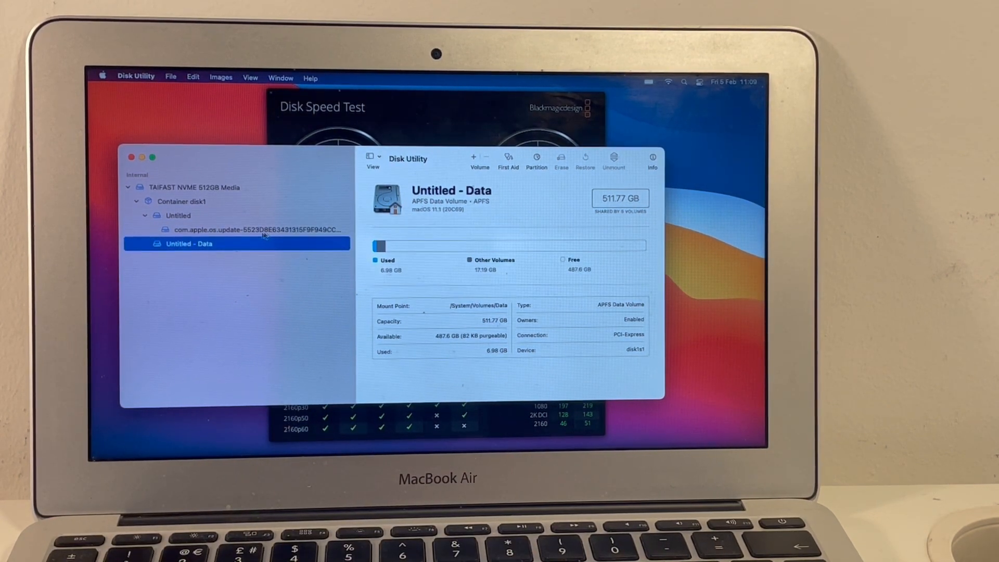
click(182, 201)
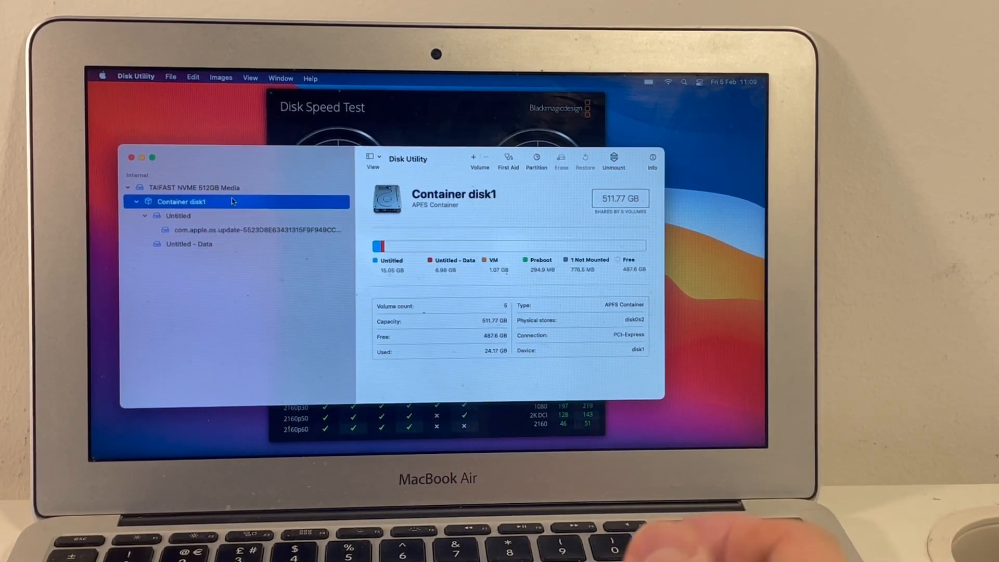
click(194, 187)
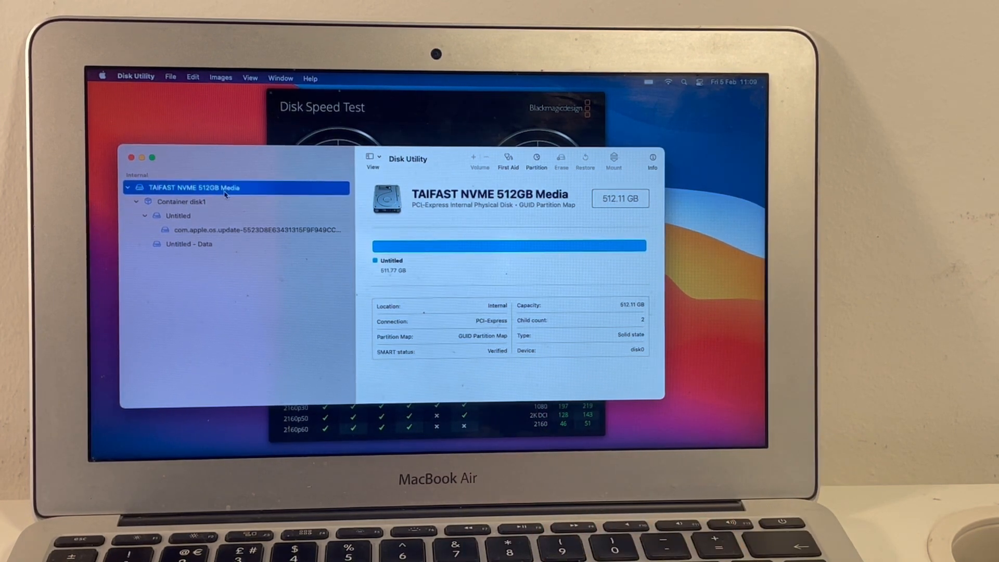
click(153, 156)
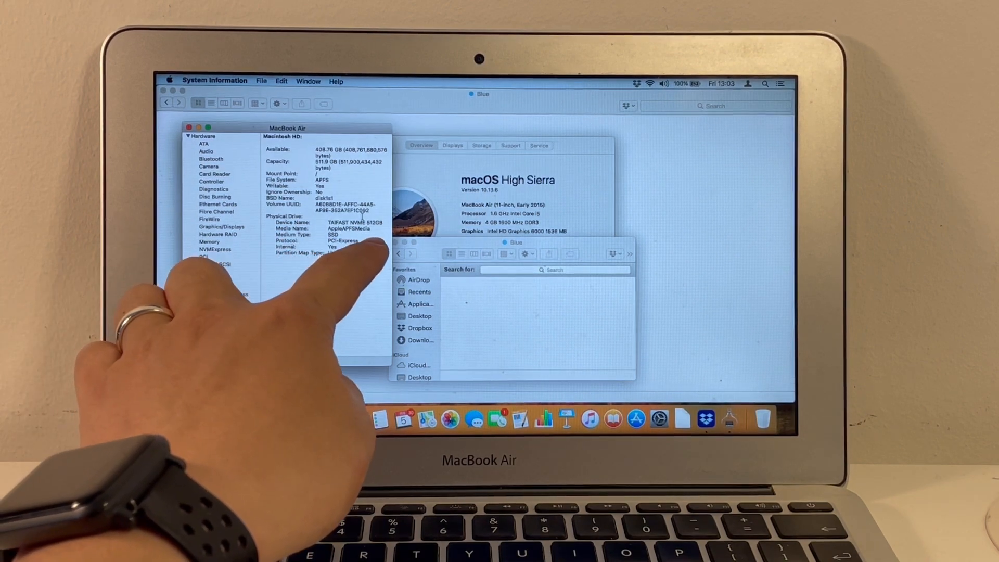
Show Hardware > Storage details: Macintosh HD on TAIFAST NVMe over PCI-Express, 408.76 GB free.
click(208, 310)
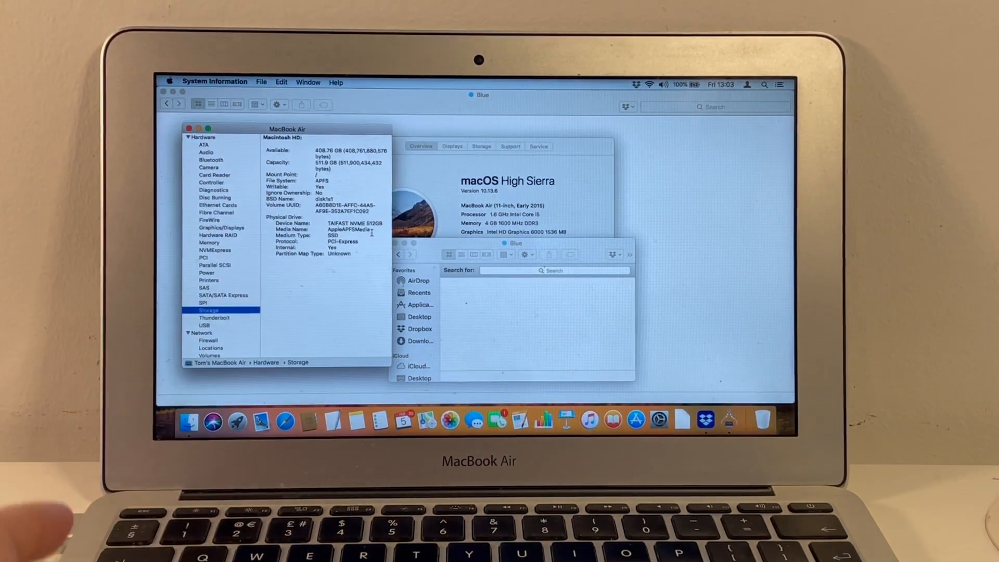